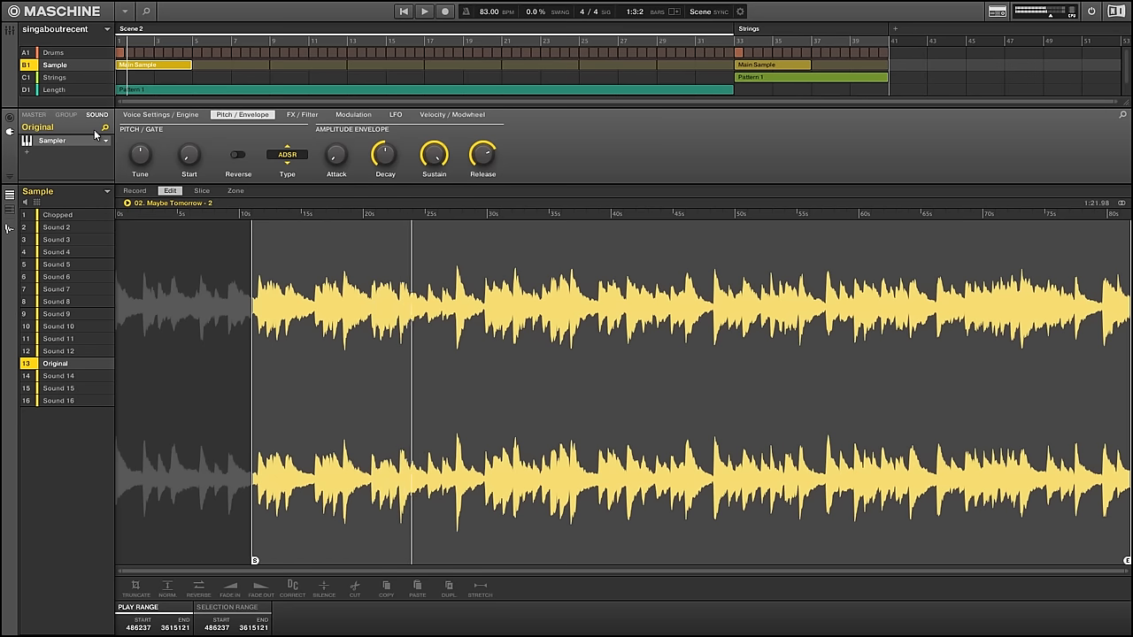
Step: Select the Strings group (C1) so Pattern 1's chord melody of MIDI notes shows in the editor
{"action": "left_click", "coordinate": [56, 214]}
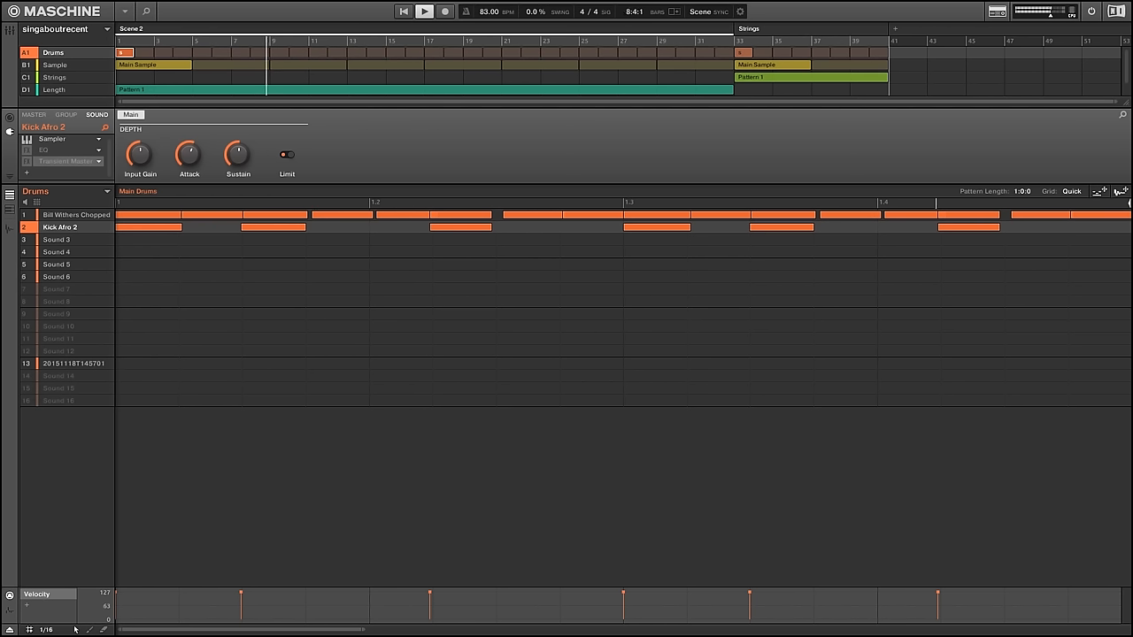
{"action": "left_click", "coordinate": [53, 78]}
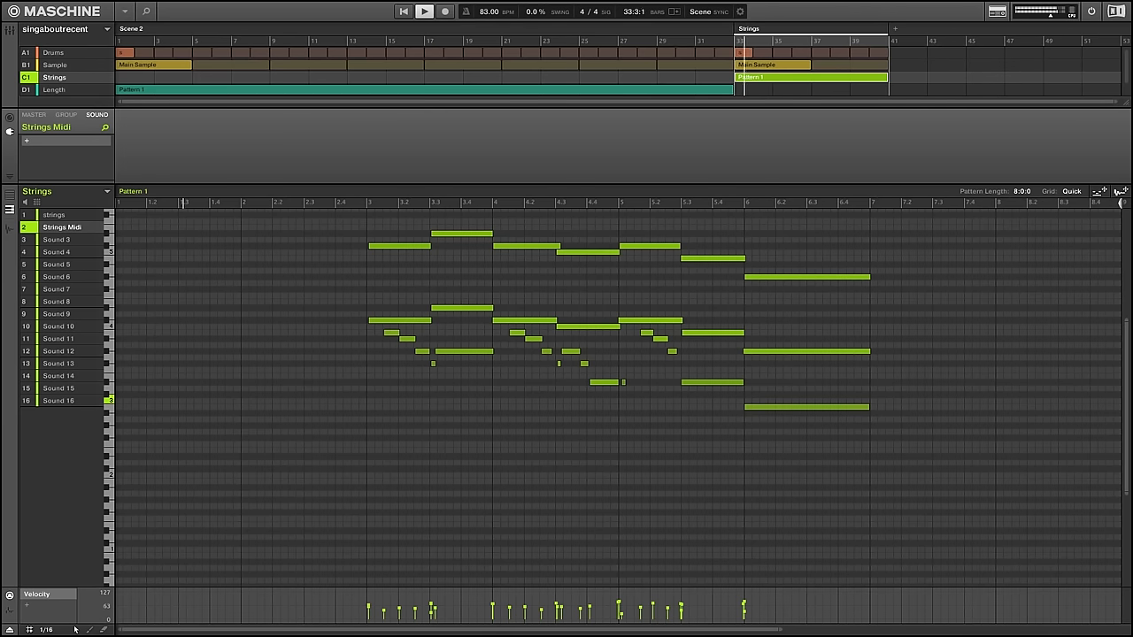